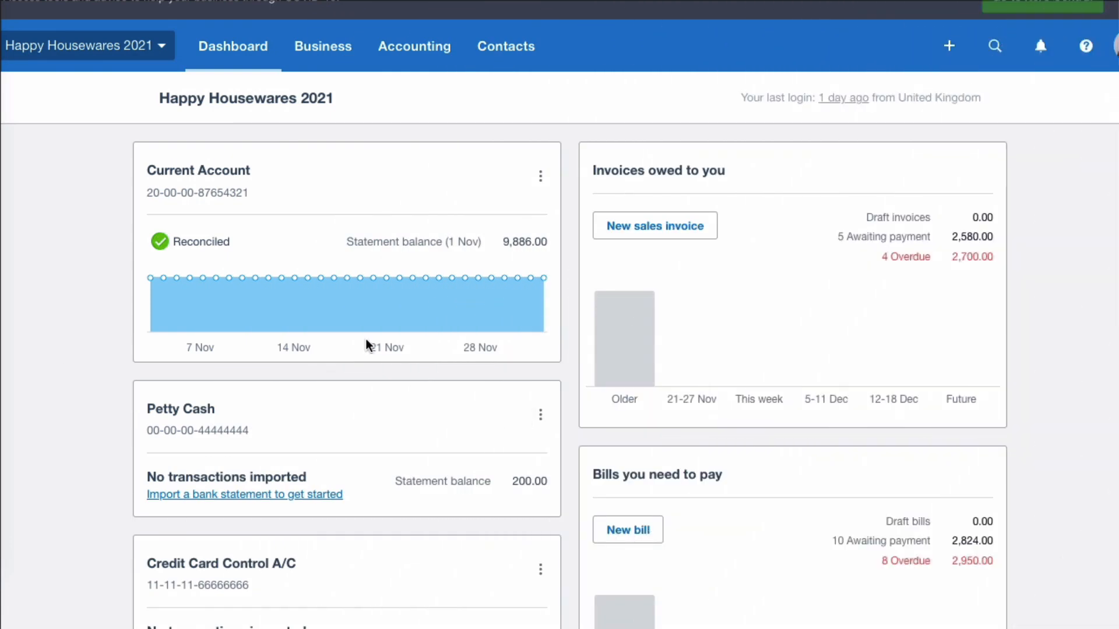
mouse_move(347, 287)
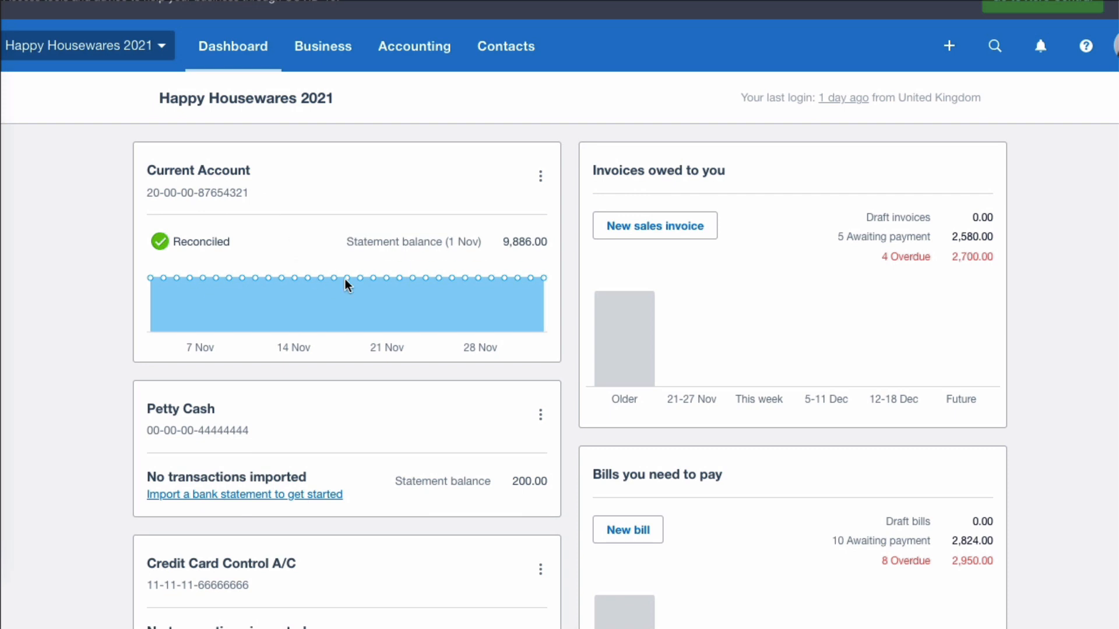
mouse_move(514, 273)
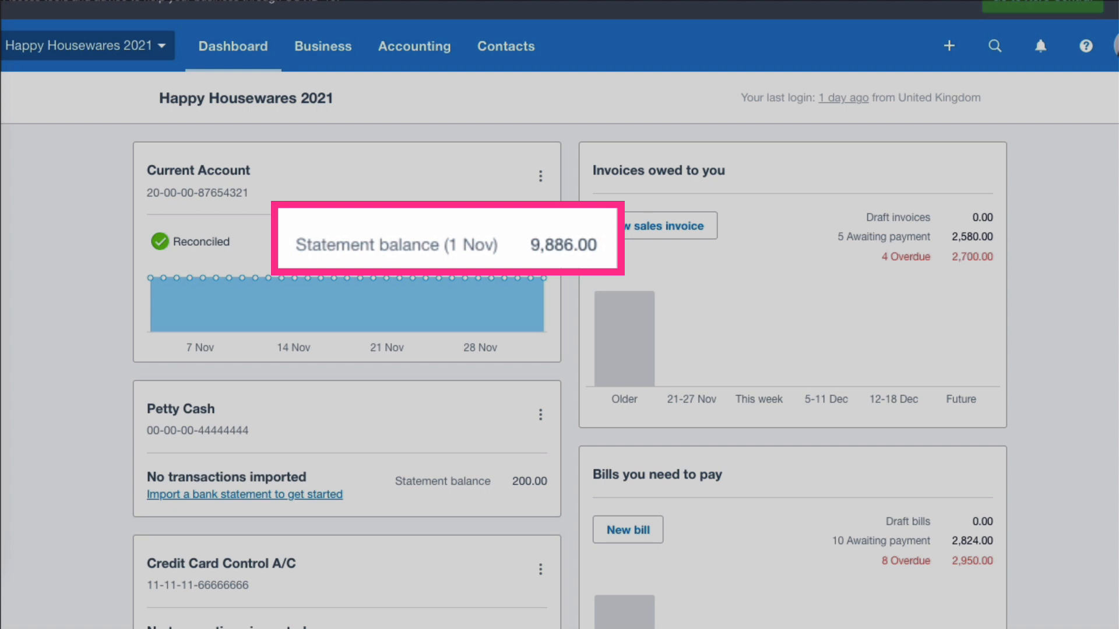
mouse_move(518, 238)
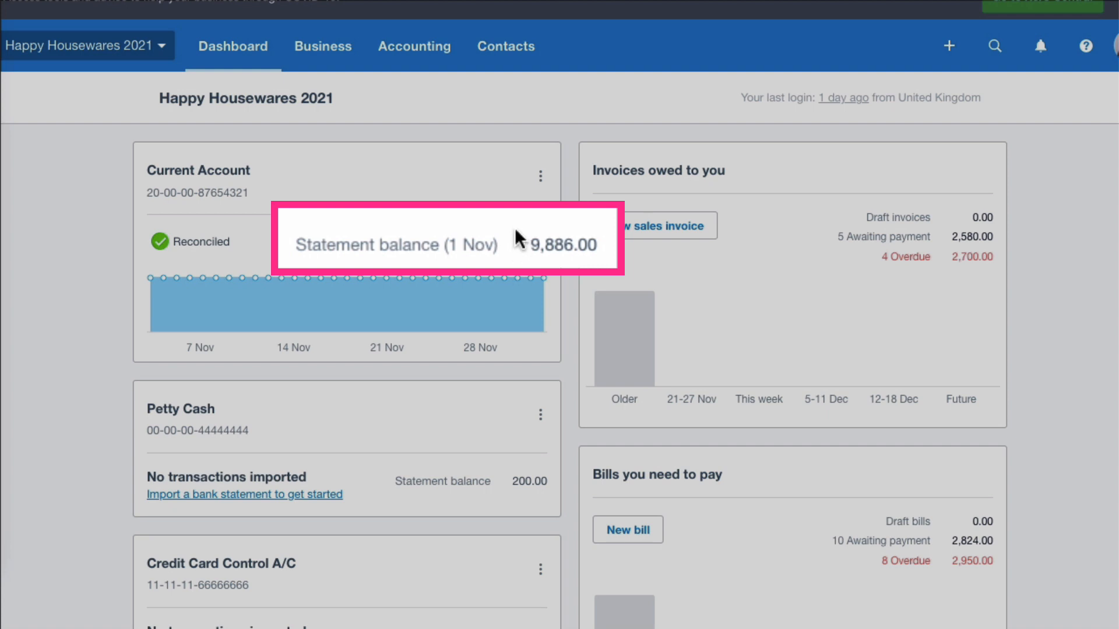
mouse_move(520, 238)
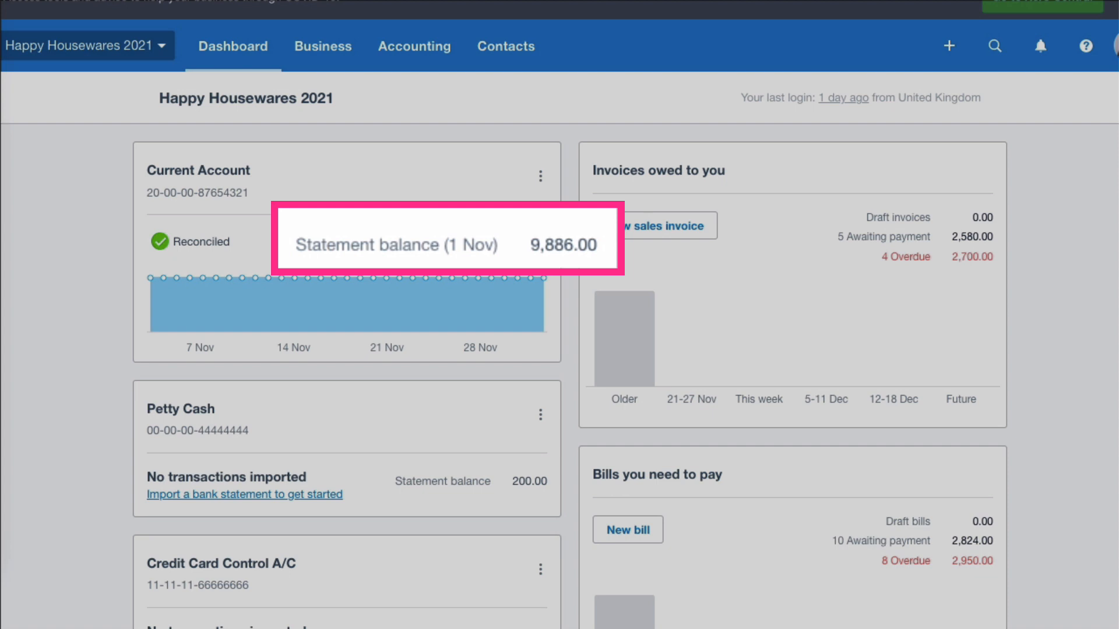
mouse_move(520, 279)
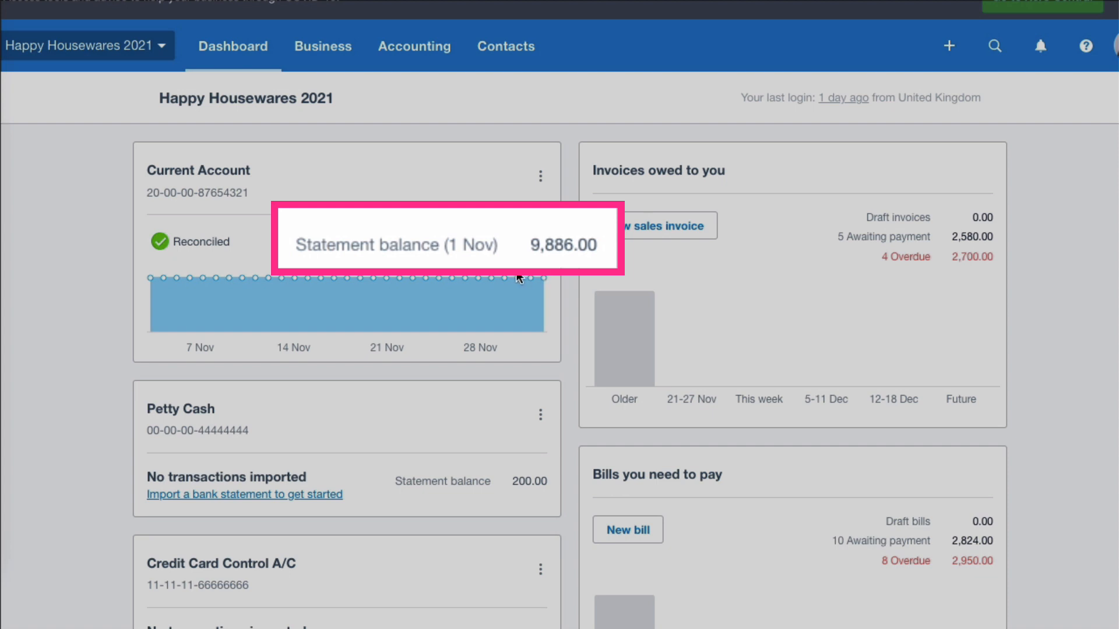
mouse_move(539, 280)
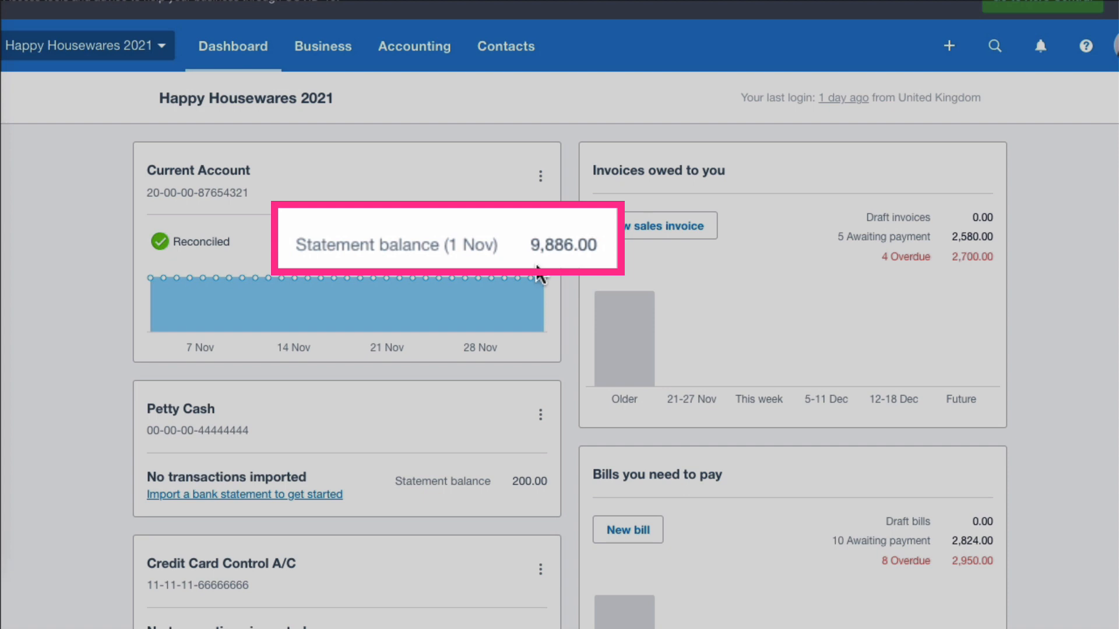
mouse_move(596, 280)
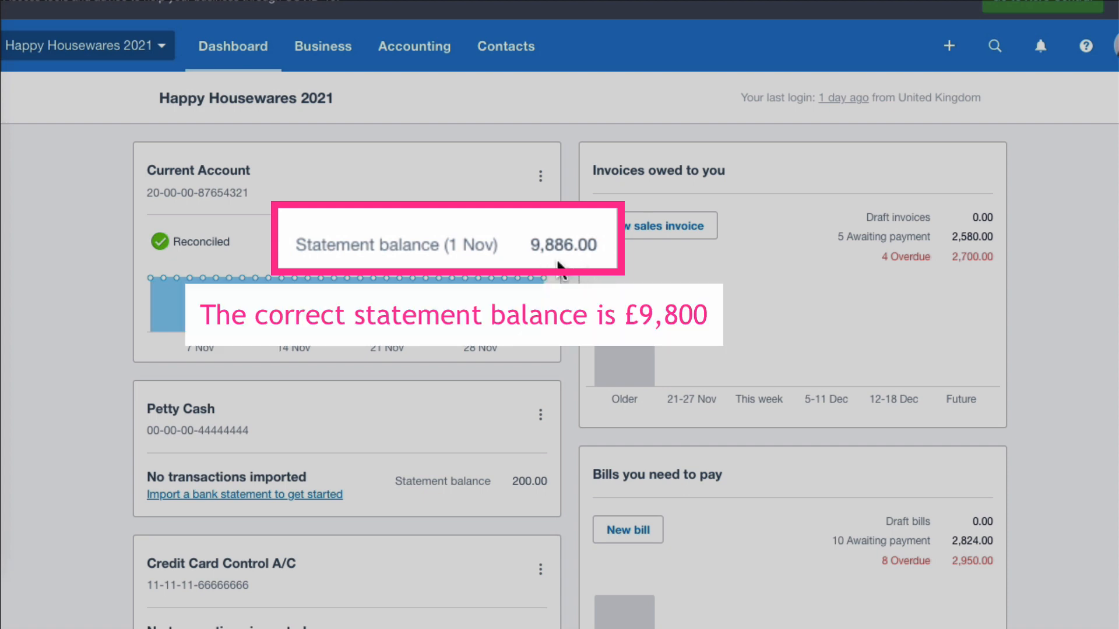
mouse_move(543, 279)
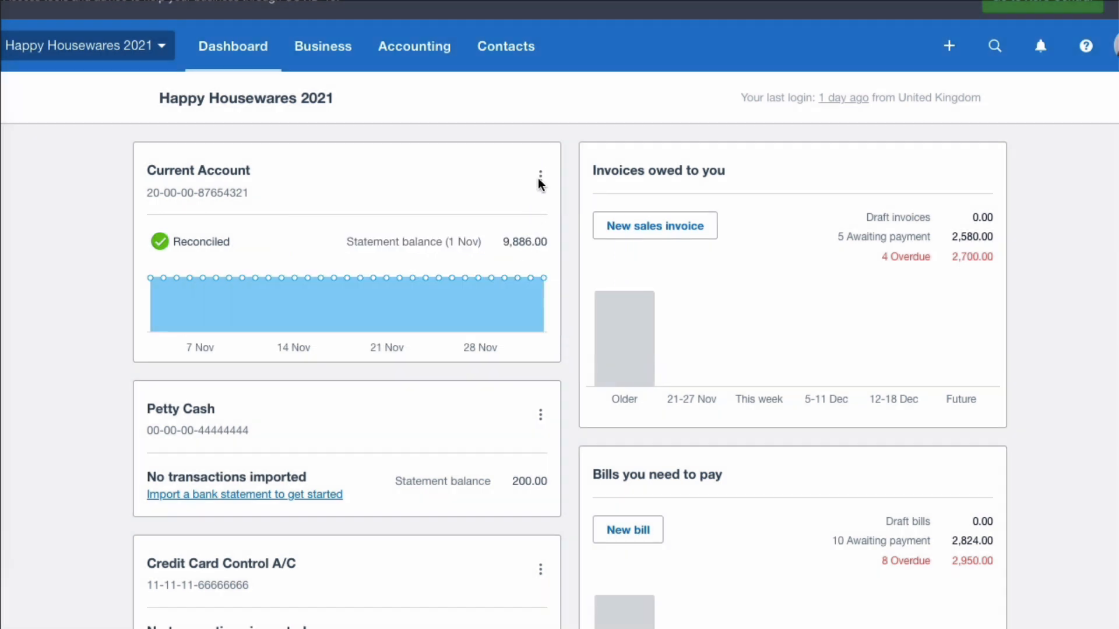
Step: Start a Spend Money entry from the Current Account to Friendly Fuels dated 31 Oct 2021
click(540, 173)
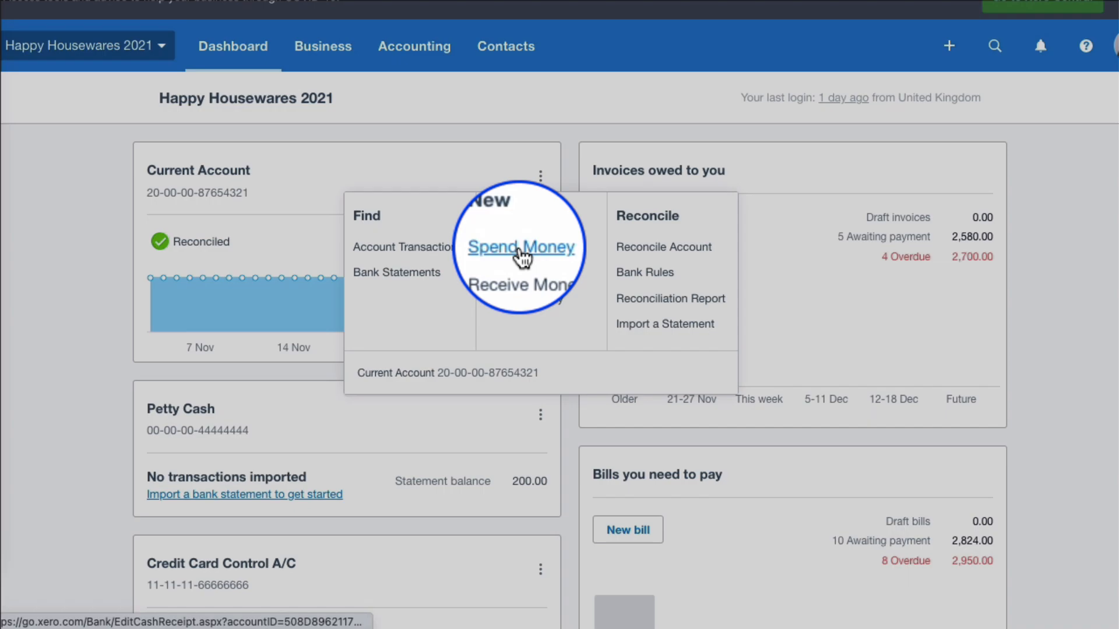
click(521, 247)
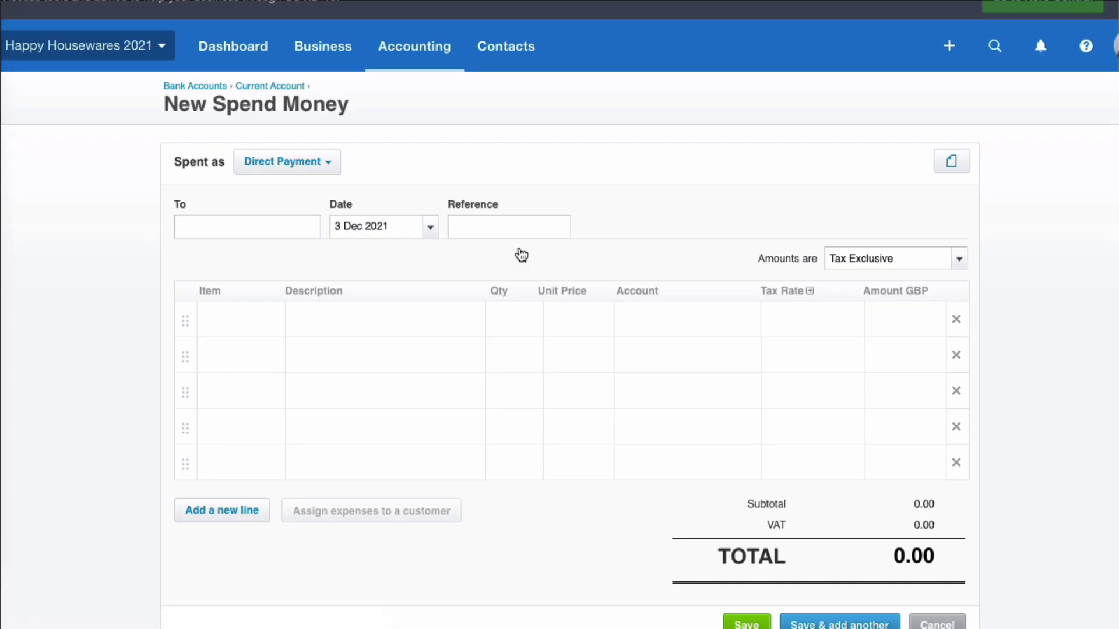
click(246, 226)
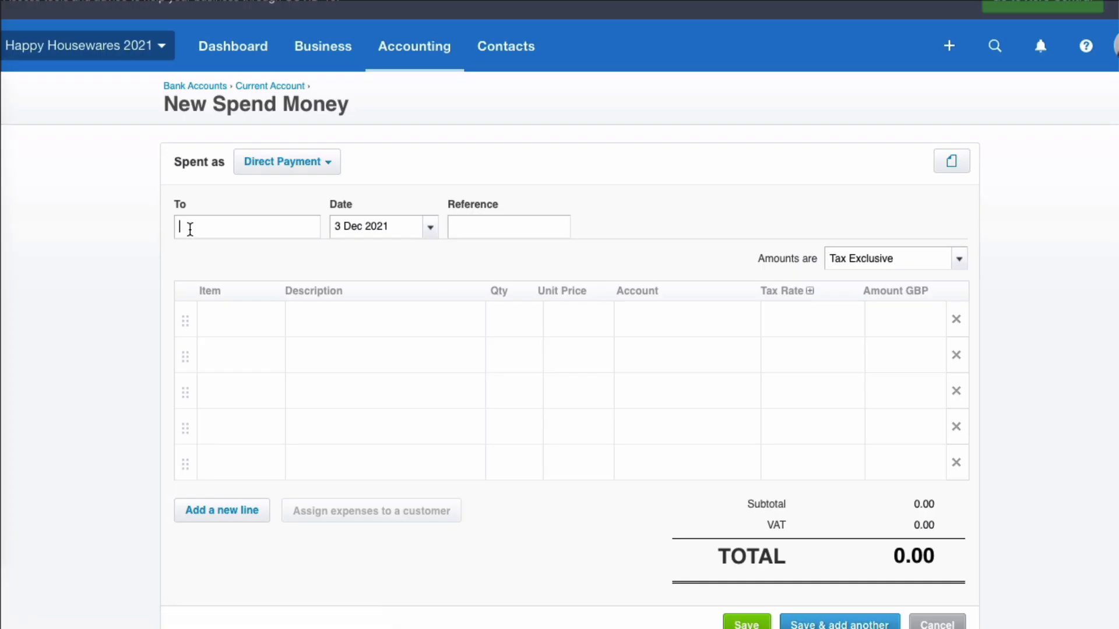
text(Friendly Fuels)
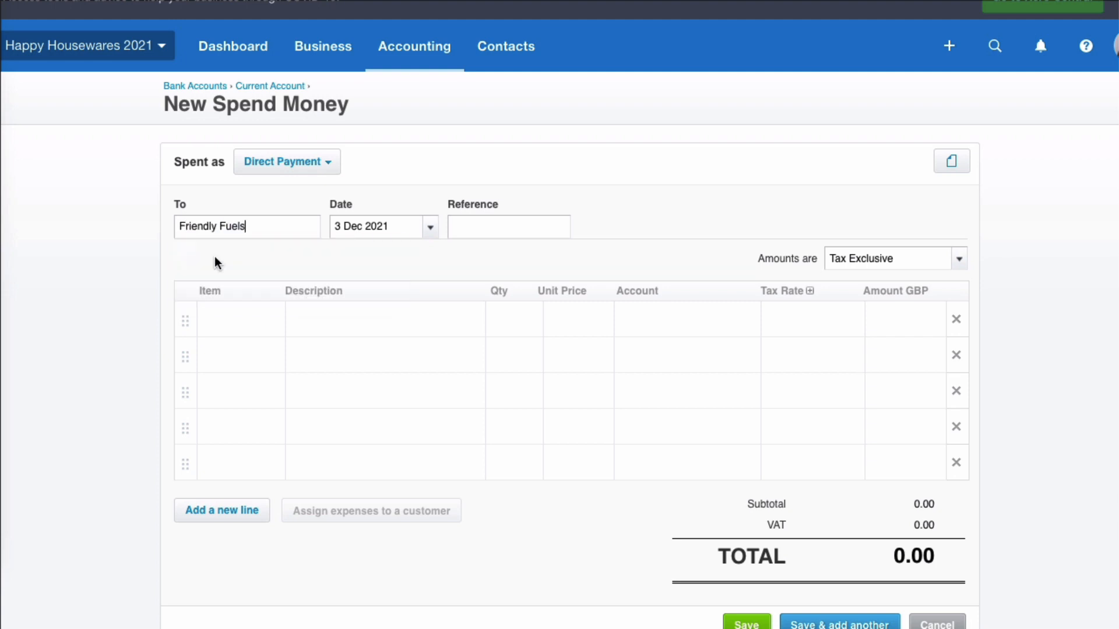
click(430, 226)
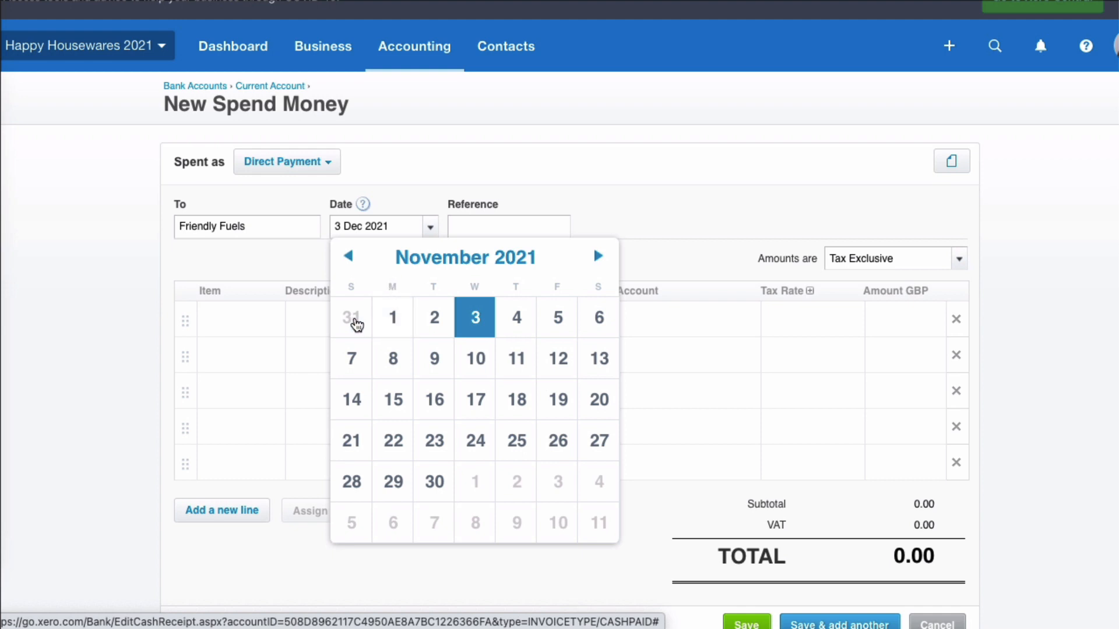
click(350, 317)
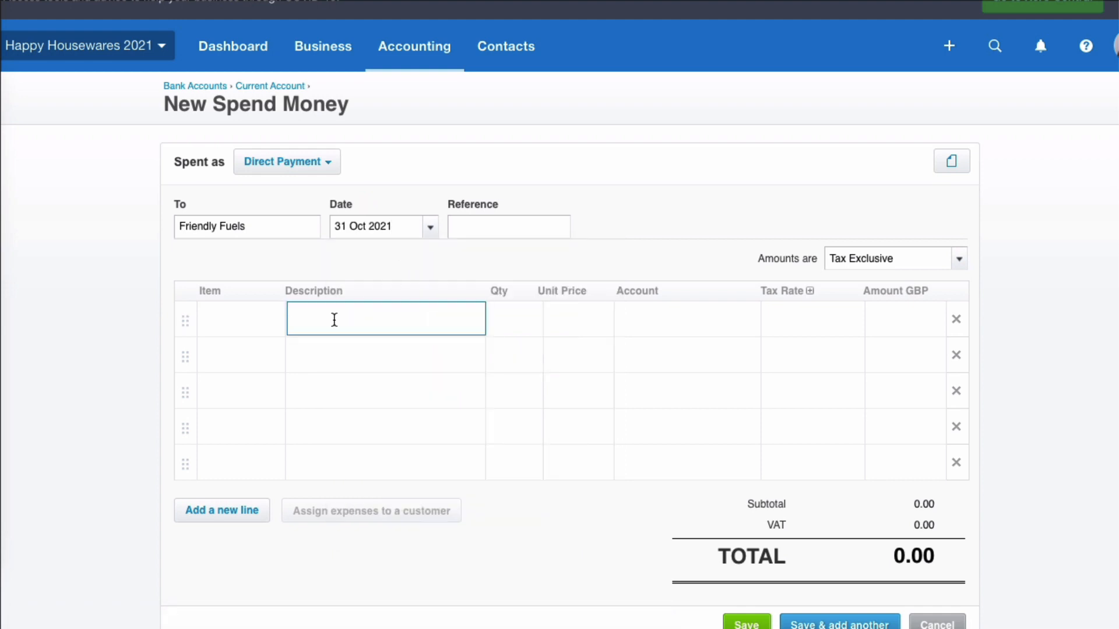
Step: Enter a 'Fuel purchase' line at 86.00 tax-inclusive coded to Motor Vehicle Expenses
text(Fuel purchase)
click(578, 320)
text(8)
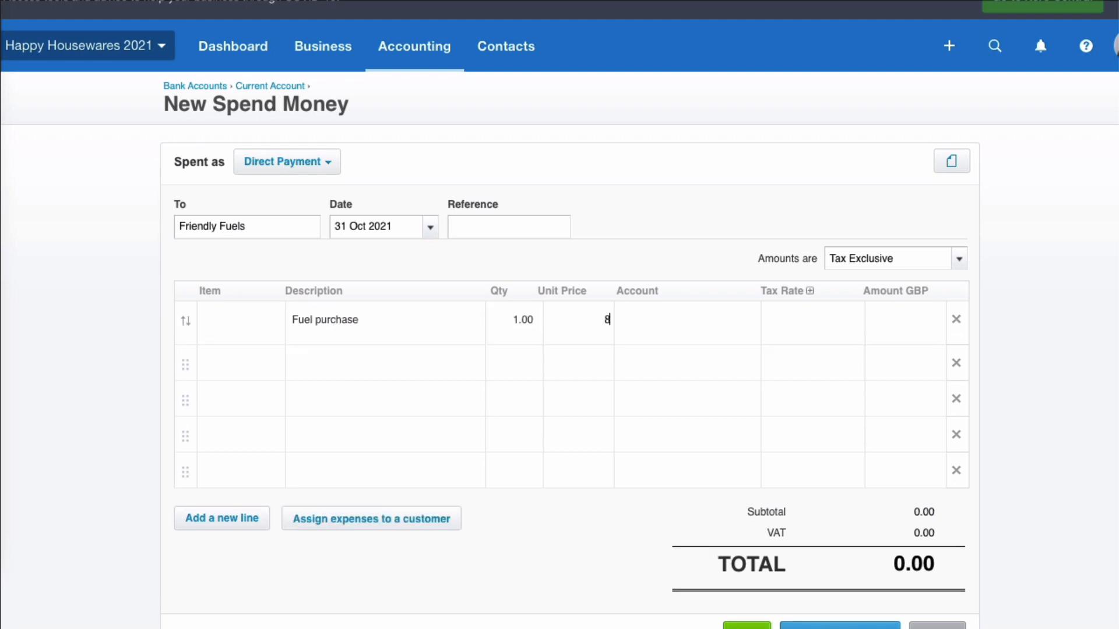
text(mot)
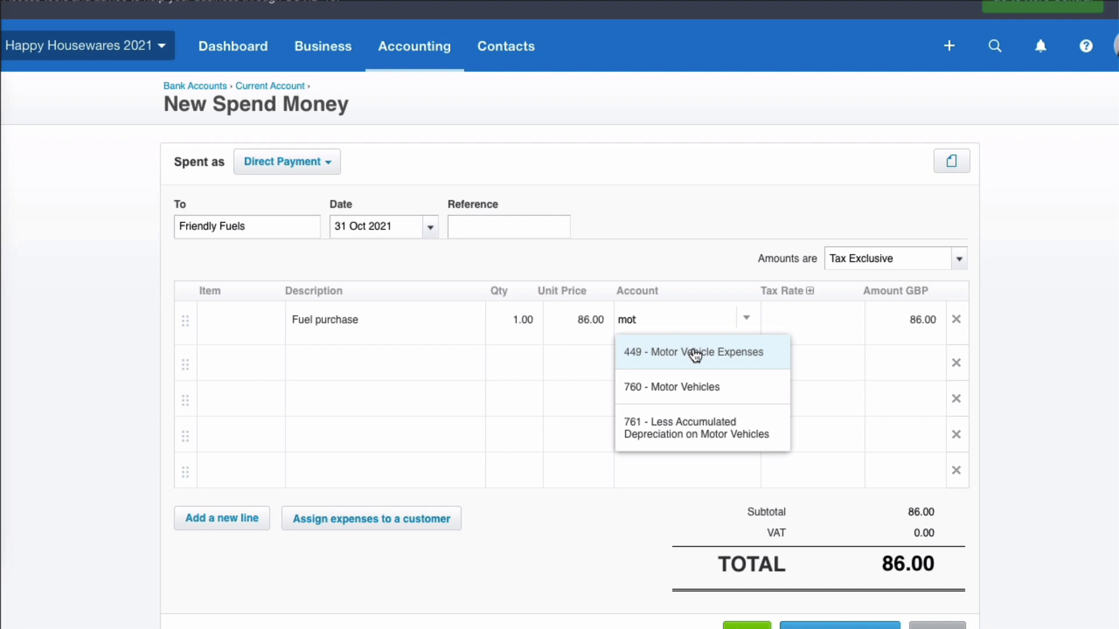
click(694, 352)
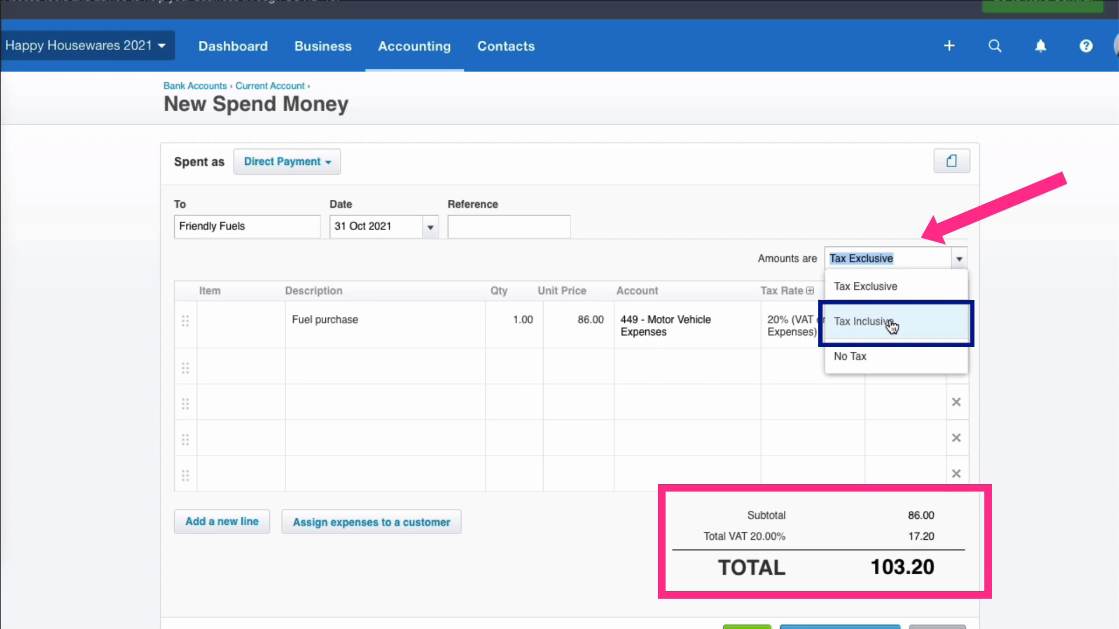
click(881, 322)
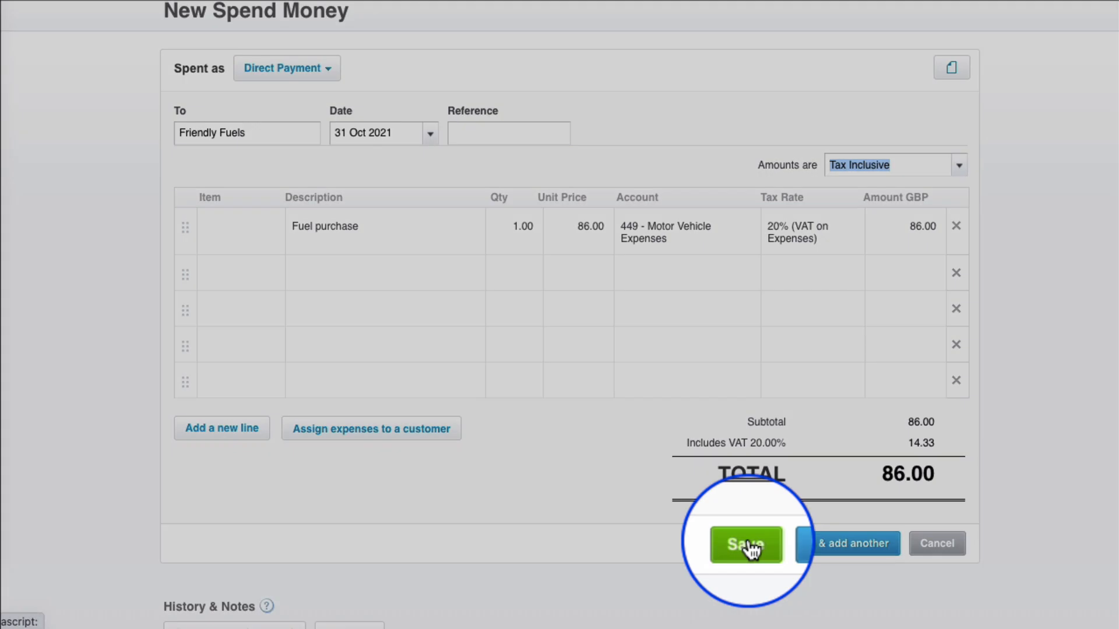
click(746, 544)
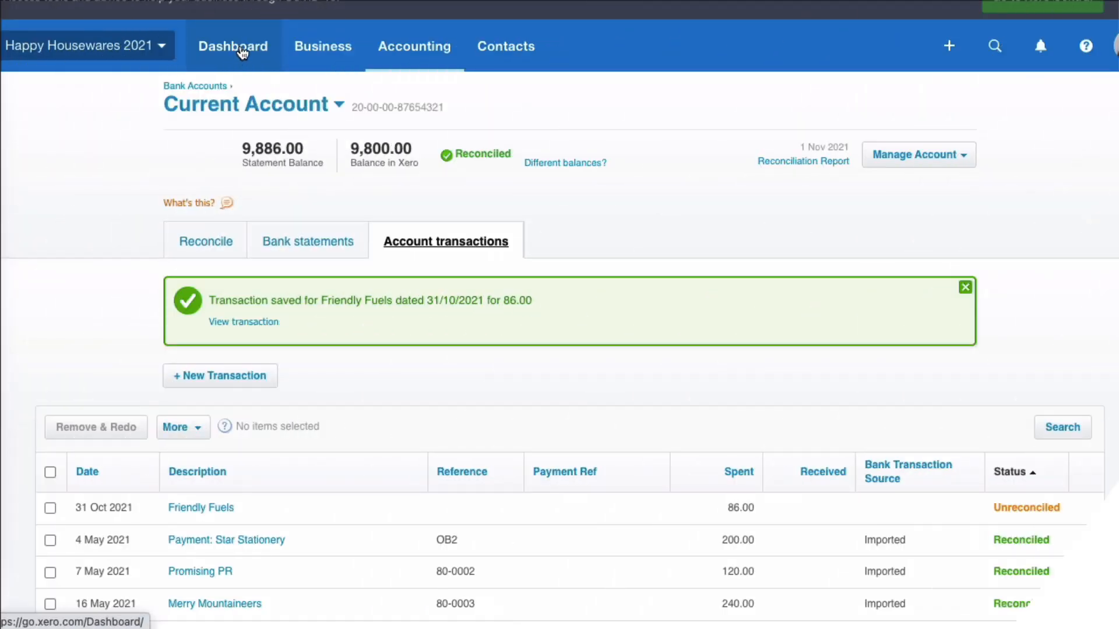
click(232, 47)
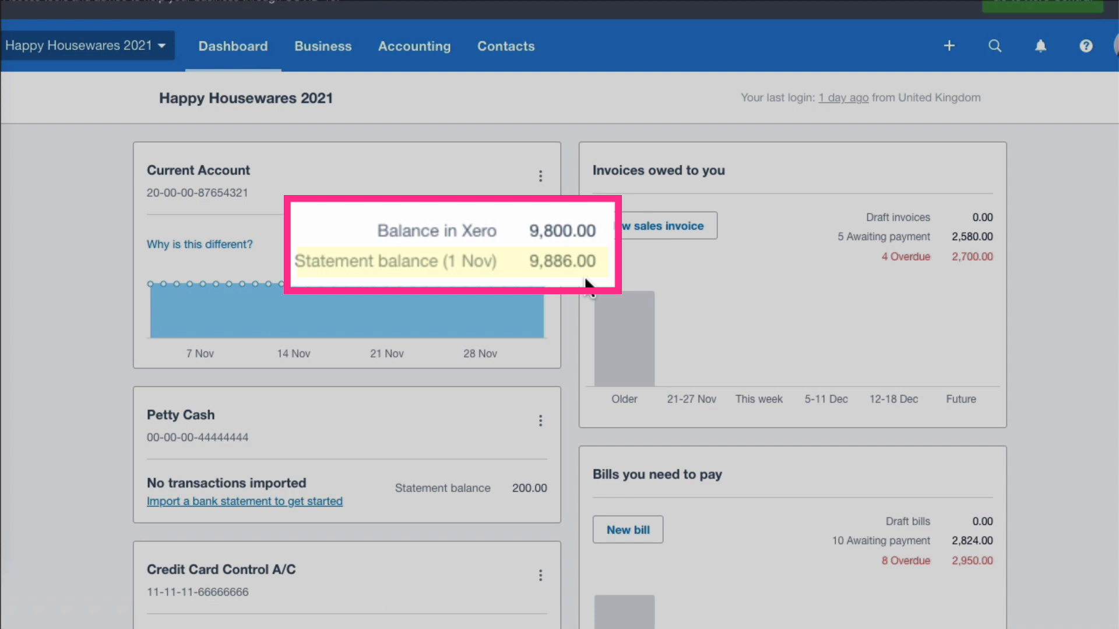
mouse_move(608, 238)
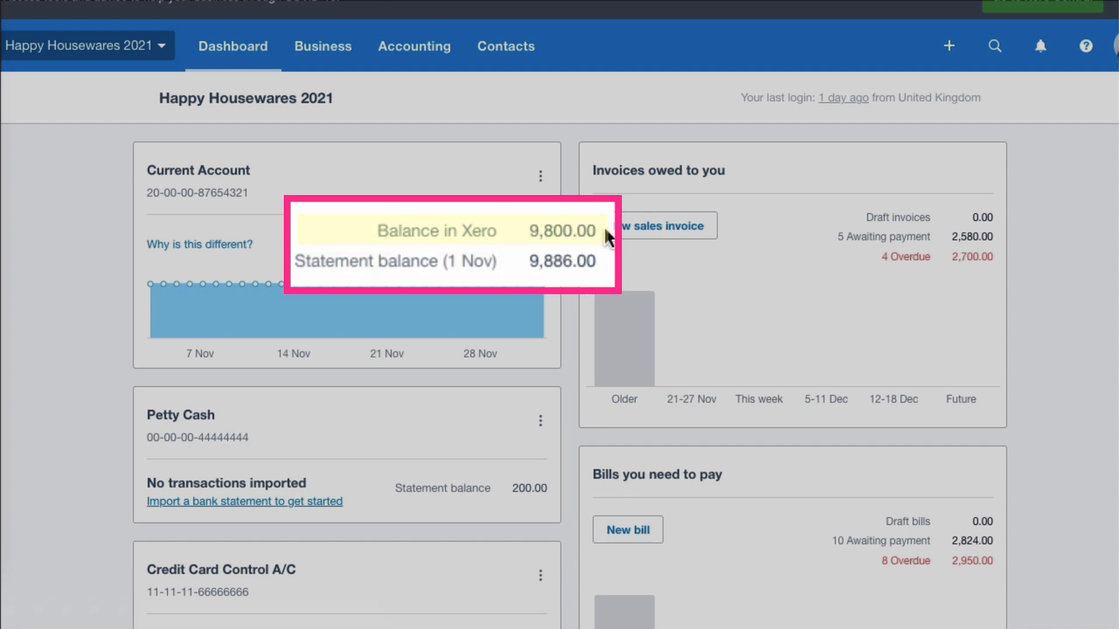
mouse_move(491, 240)
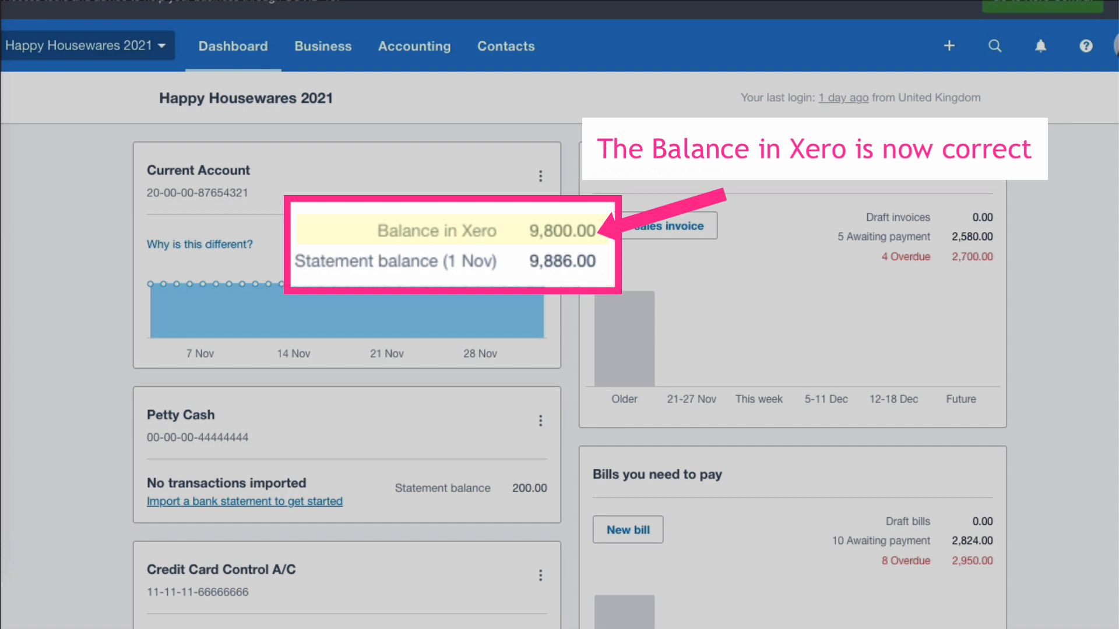
mouse_move(606, 240)
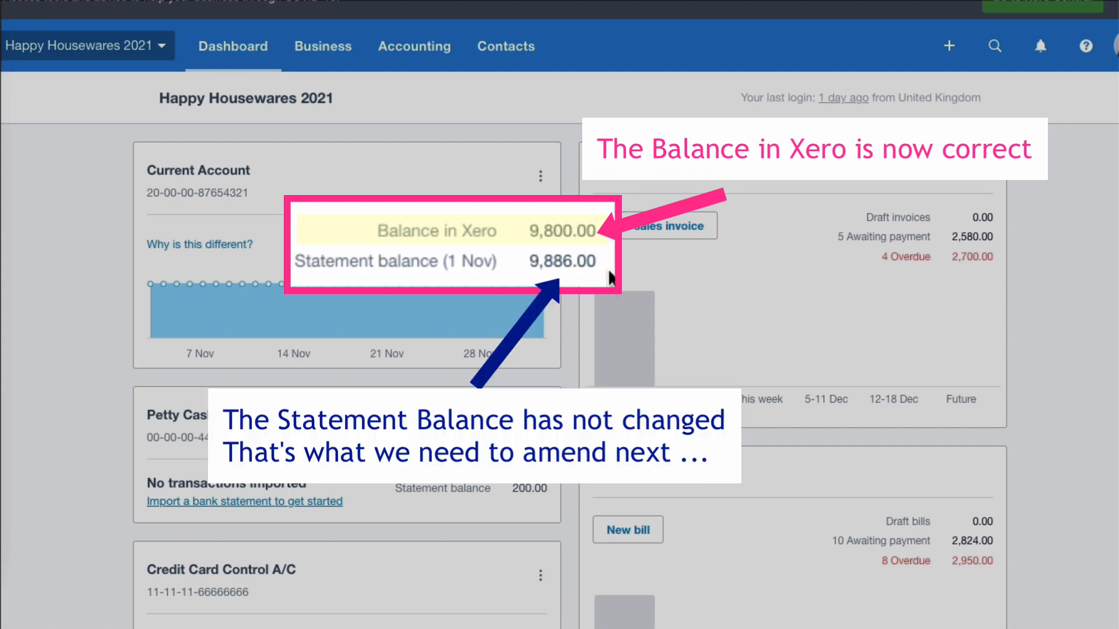
mouse_move(602, 283)
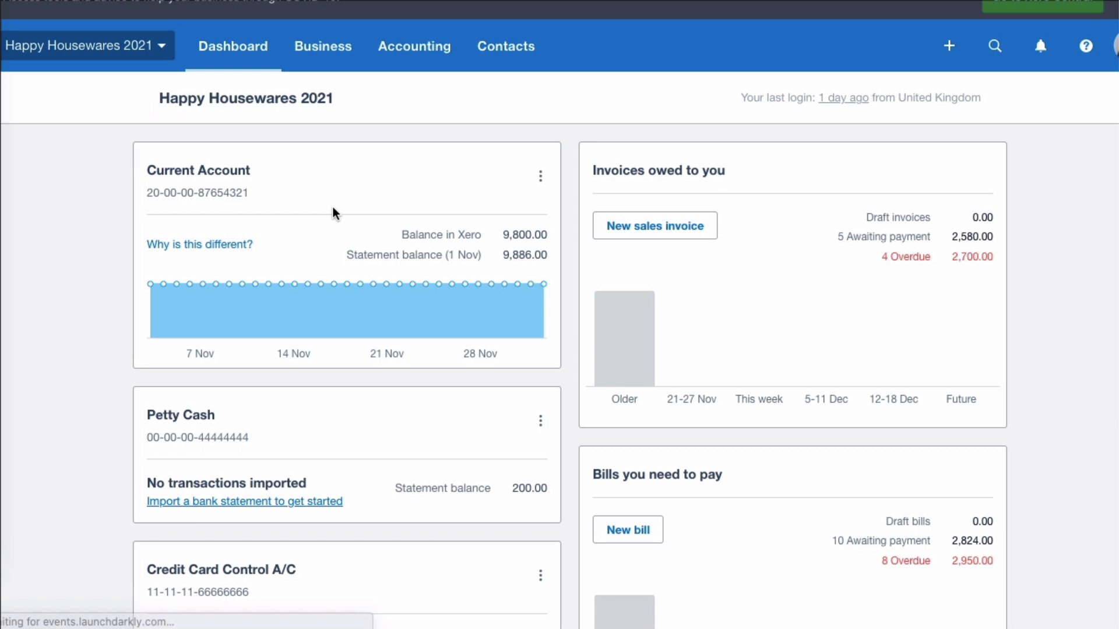
Step: View the unreconciled 86.00 Friendly Fuels payment's options, then return to Account Transactions
click(204, 170)
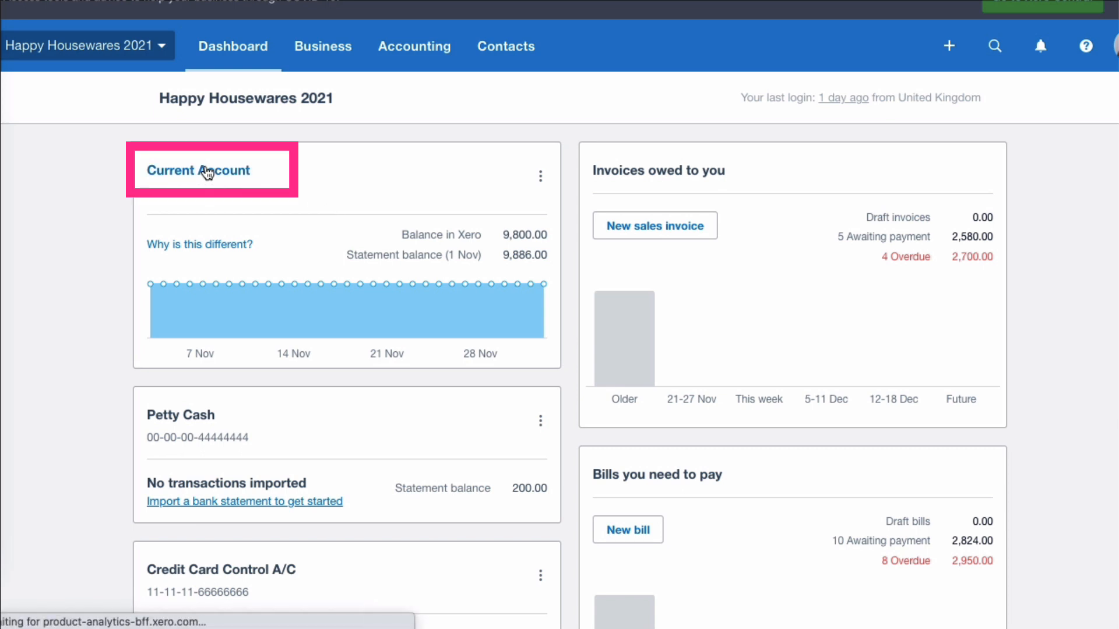
click(203, 170)
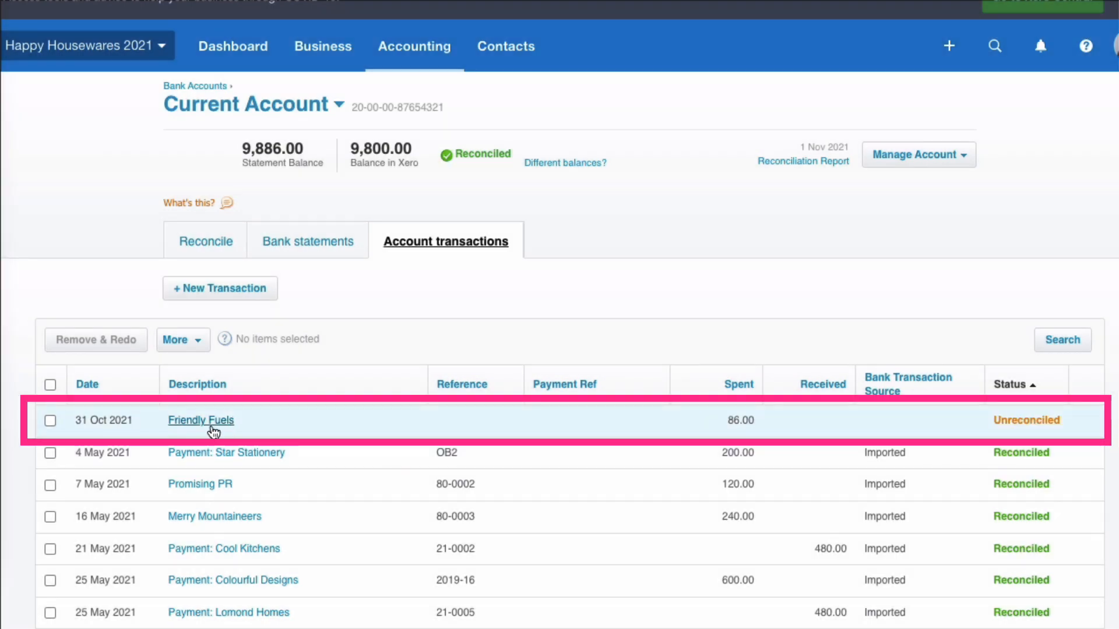
click(201, 420)
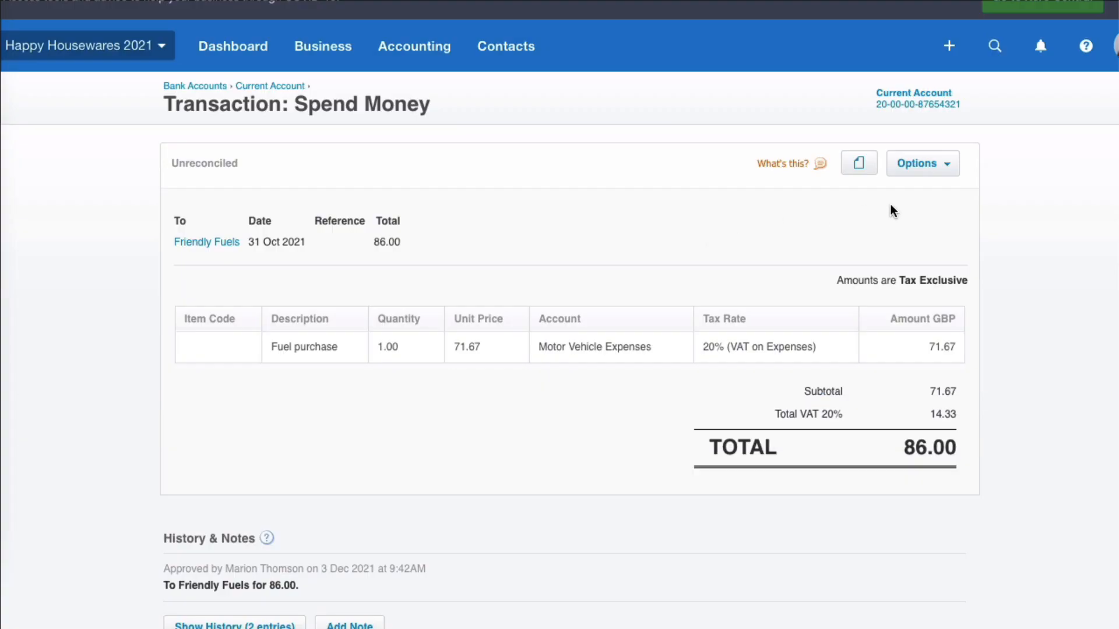
click(921, 163)
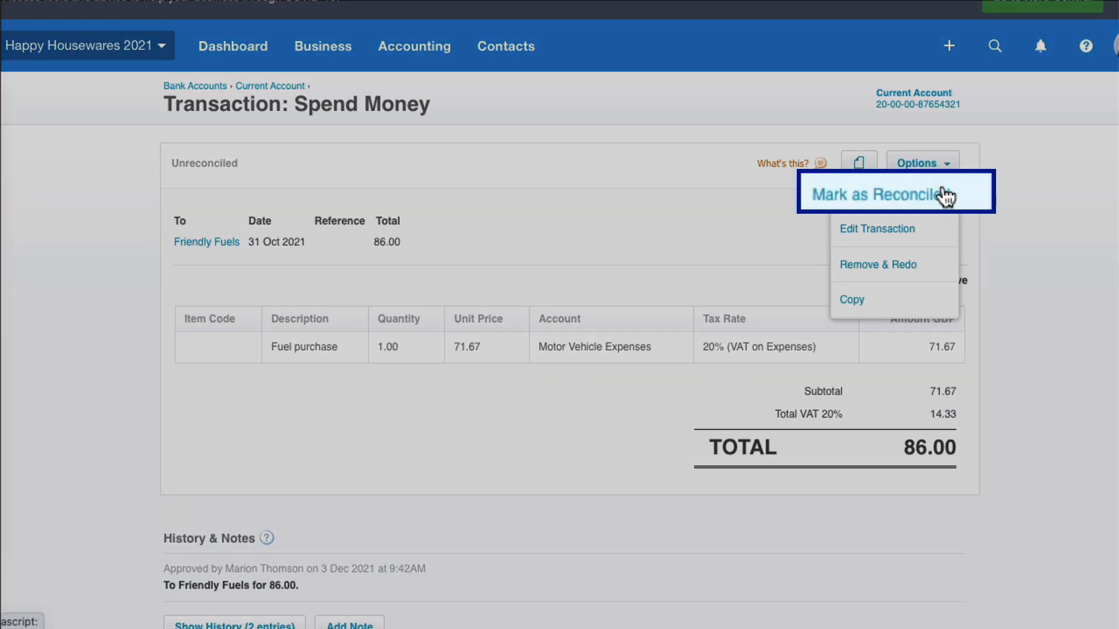
click(895, 193)
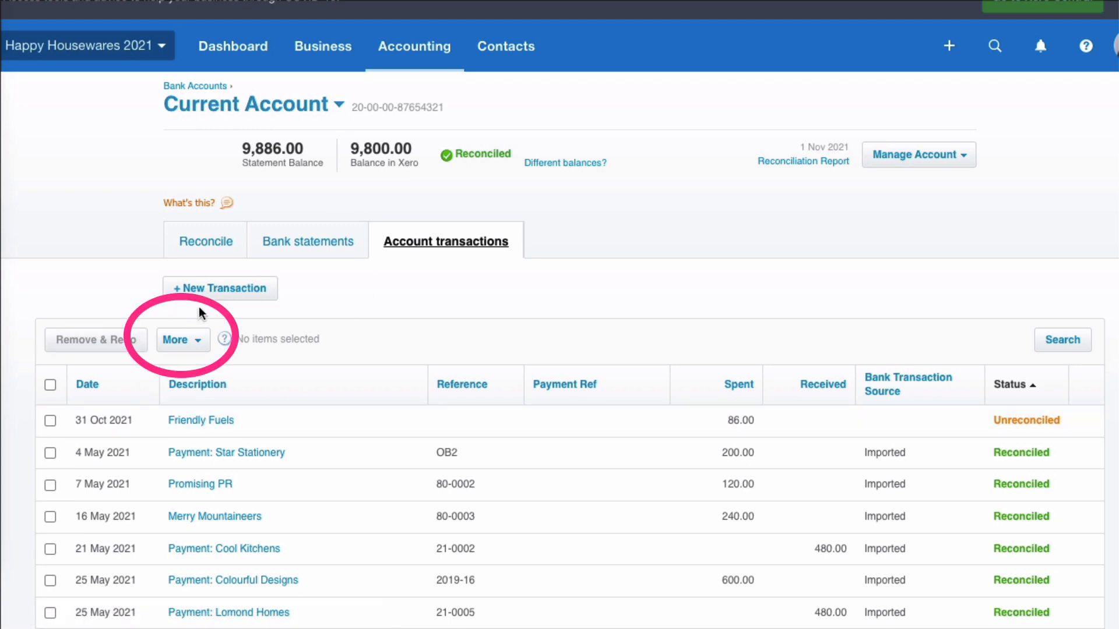
mouse_move(154, 340)
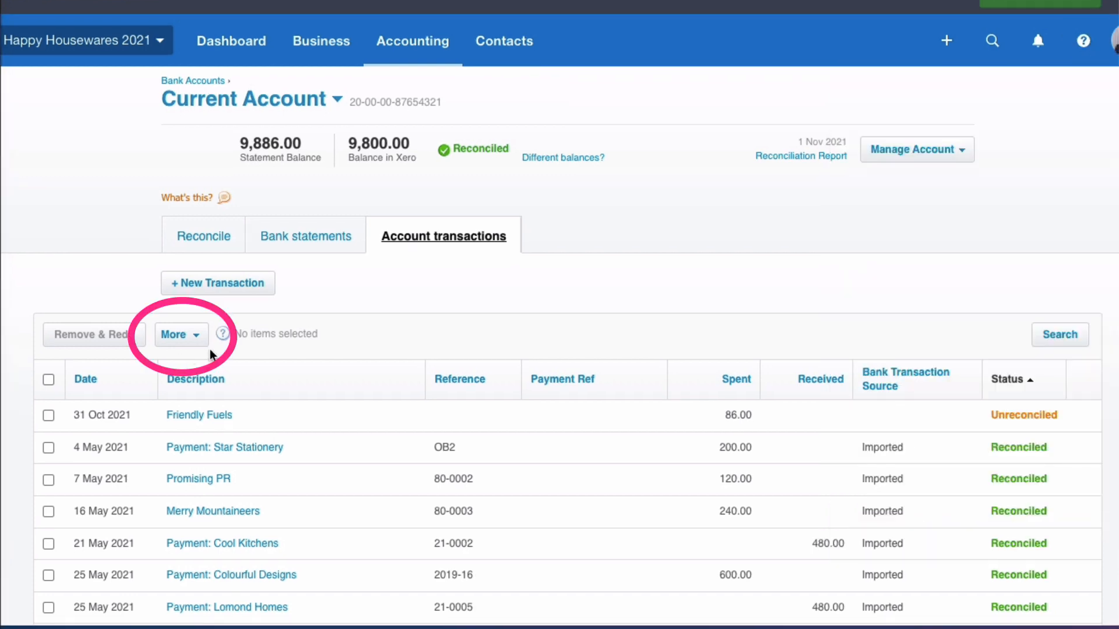
mouse_move(203, 411)
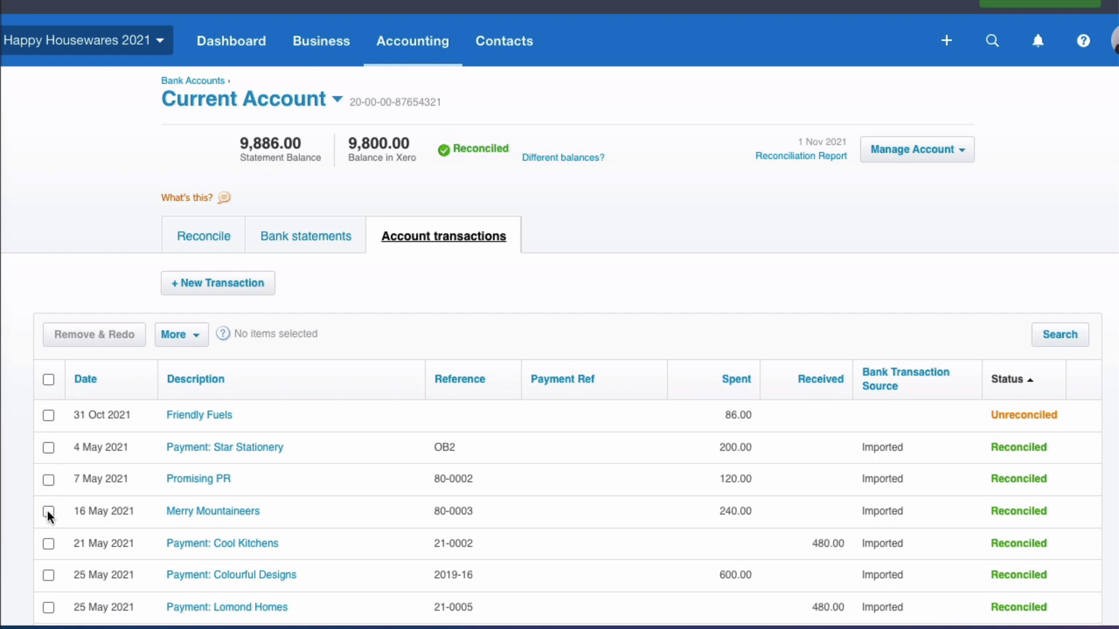
mouse_move(90, 416)
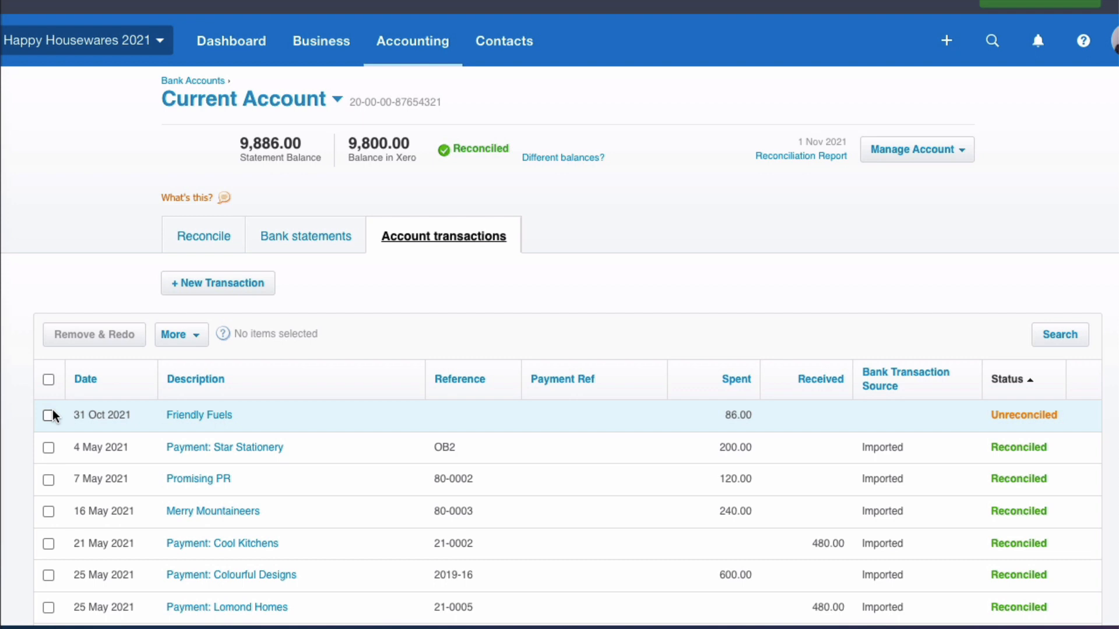
Step: Select the Friendly Fuels payment and mark it as reconciled via More, confirming the warning
click(49, 415)
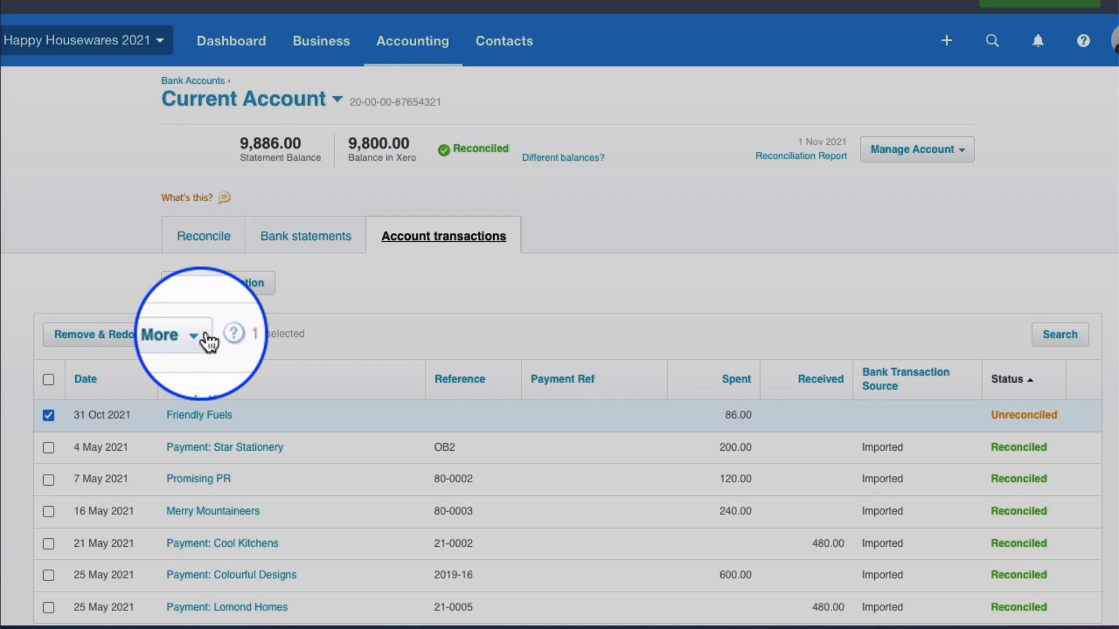
click(168, 335)
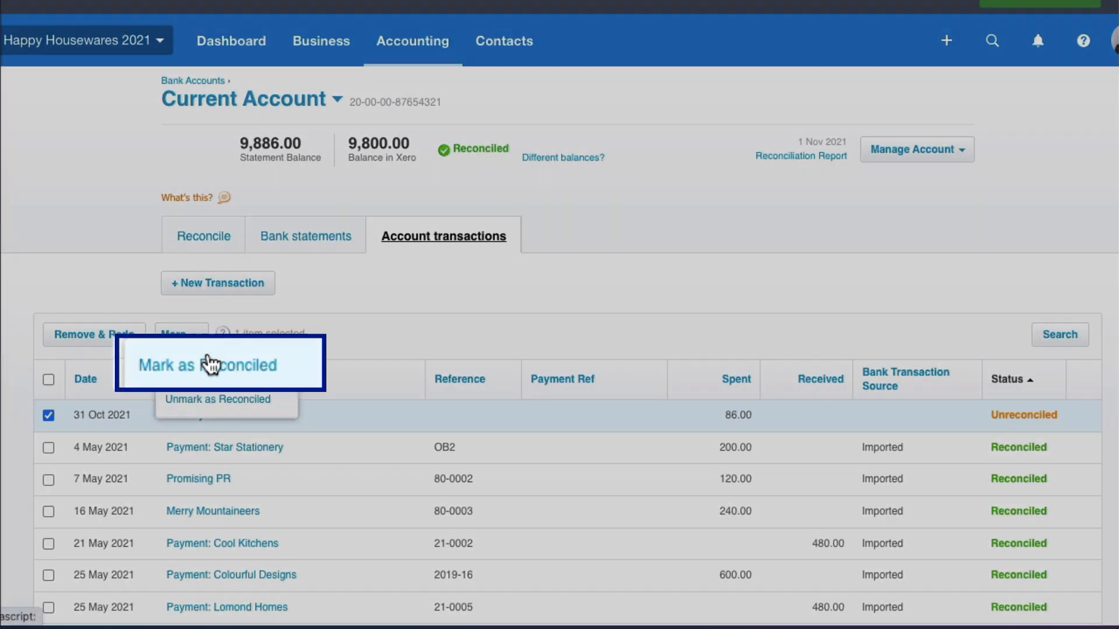
click(207, 365)
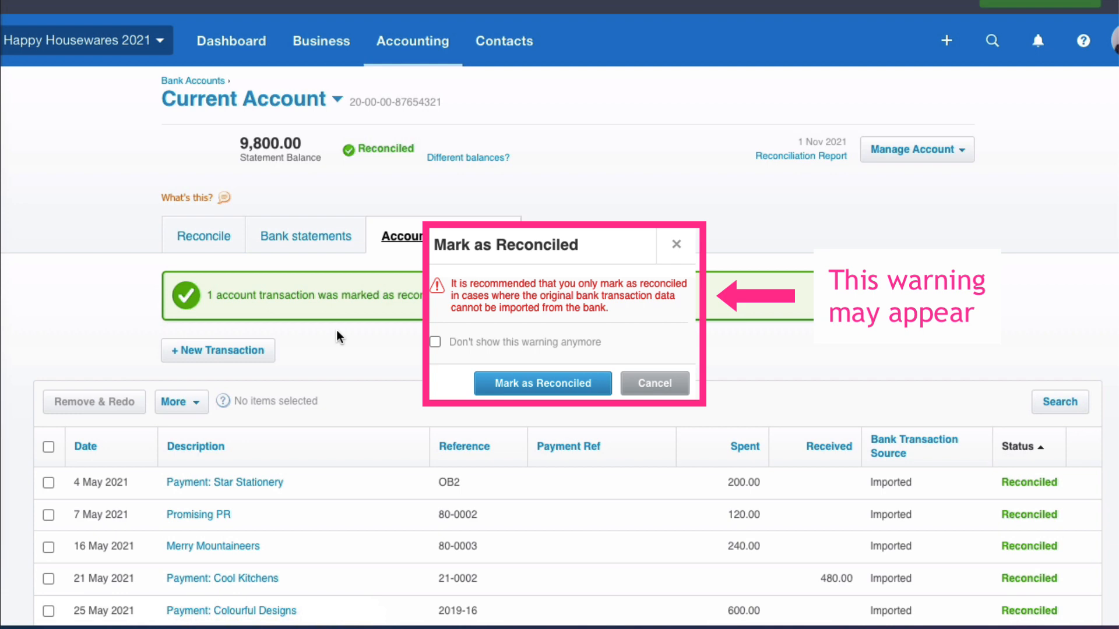
click(543, 383)
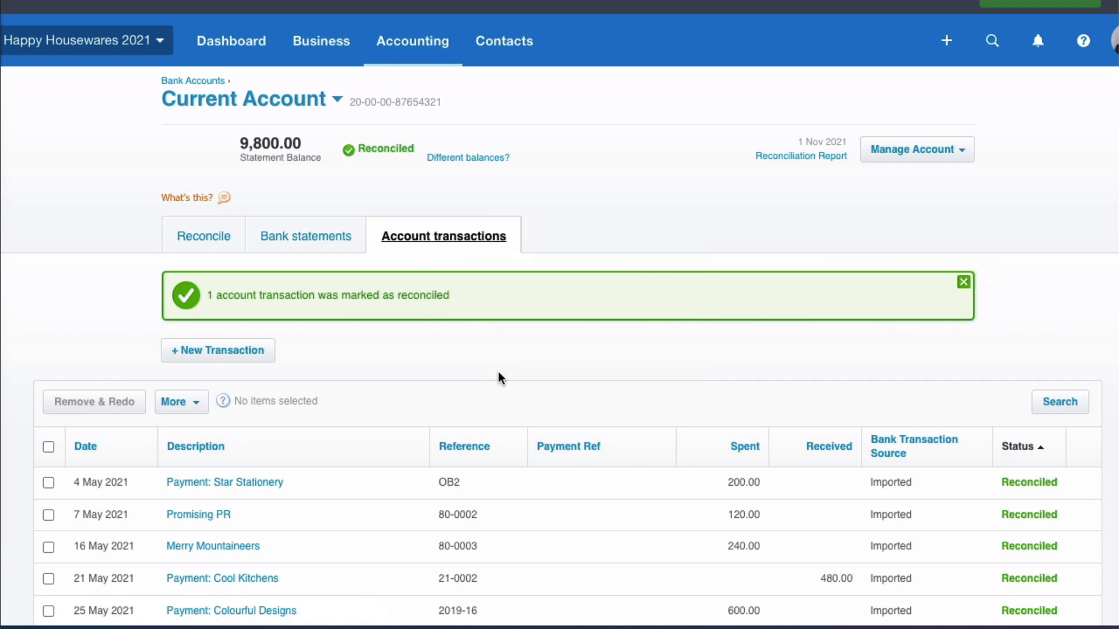
mouse_move(749, 517)
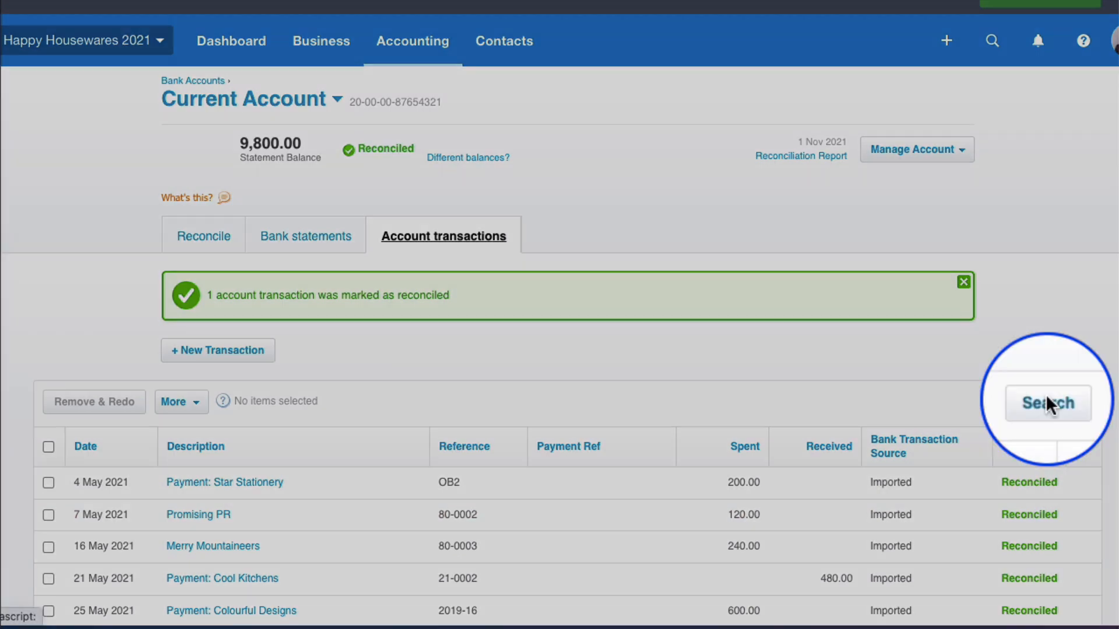
Step: Search account transactions for the exact amount 86 to confirm Friendly Fuels is reconciled
click(1046, 402)
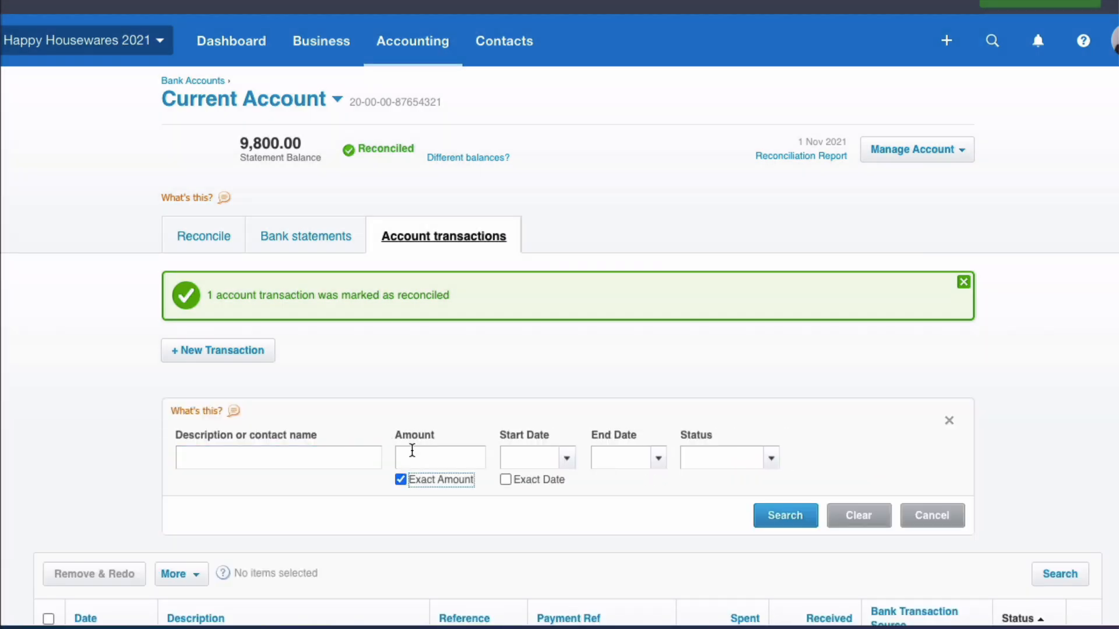
text(86)
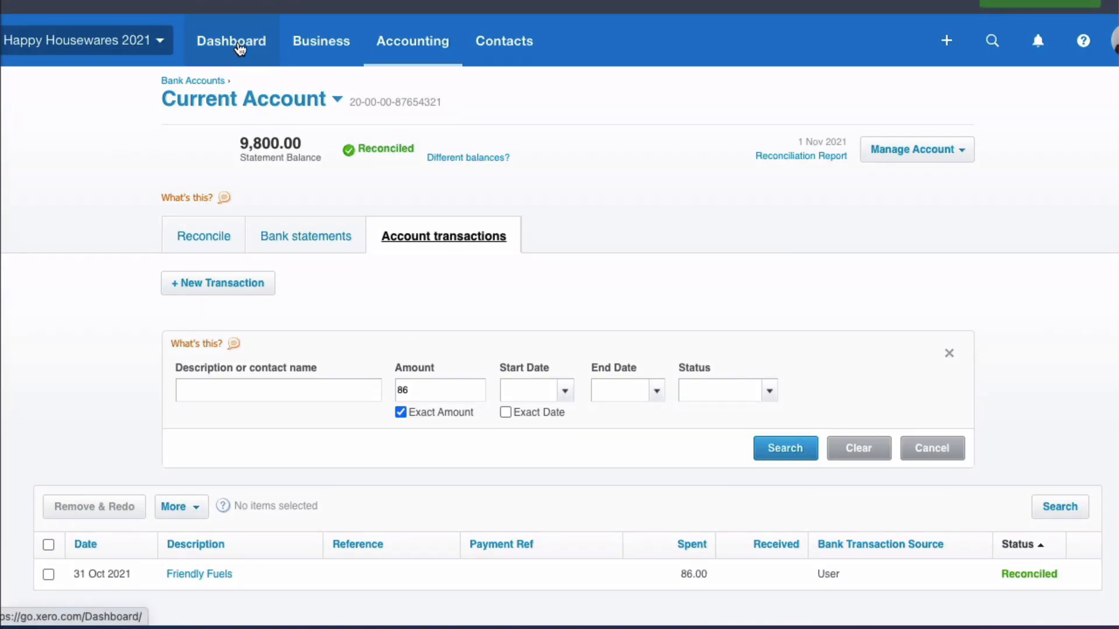
Step: Go back to the dashboard showing the Current Account reconciled at 9,800.00
click(231, 40)
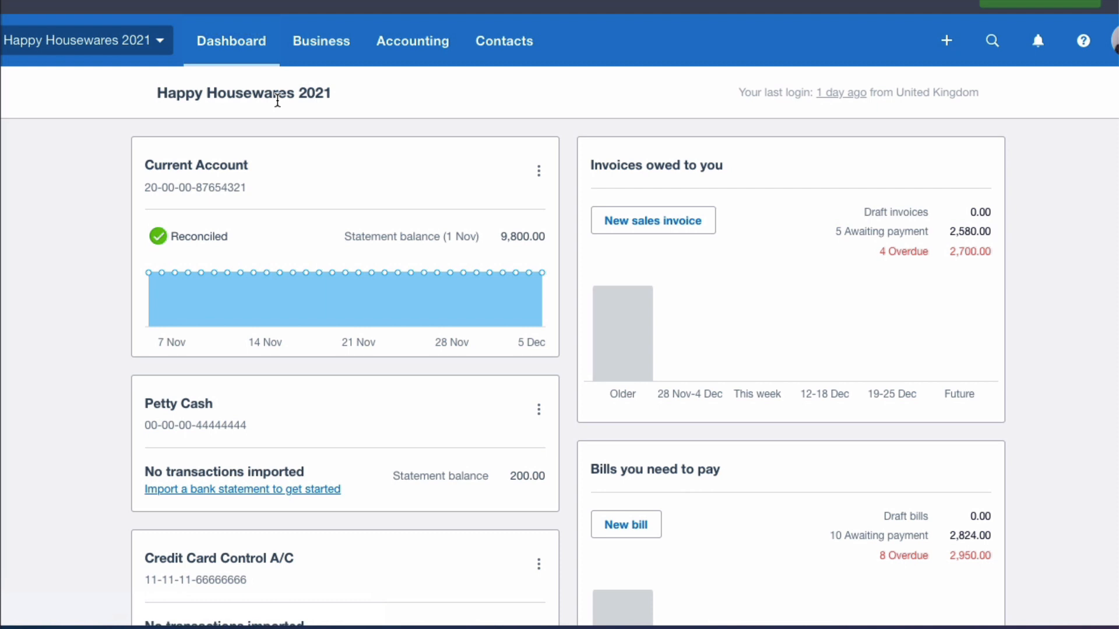
mouse_move(380, 259)
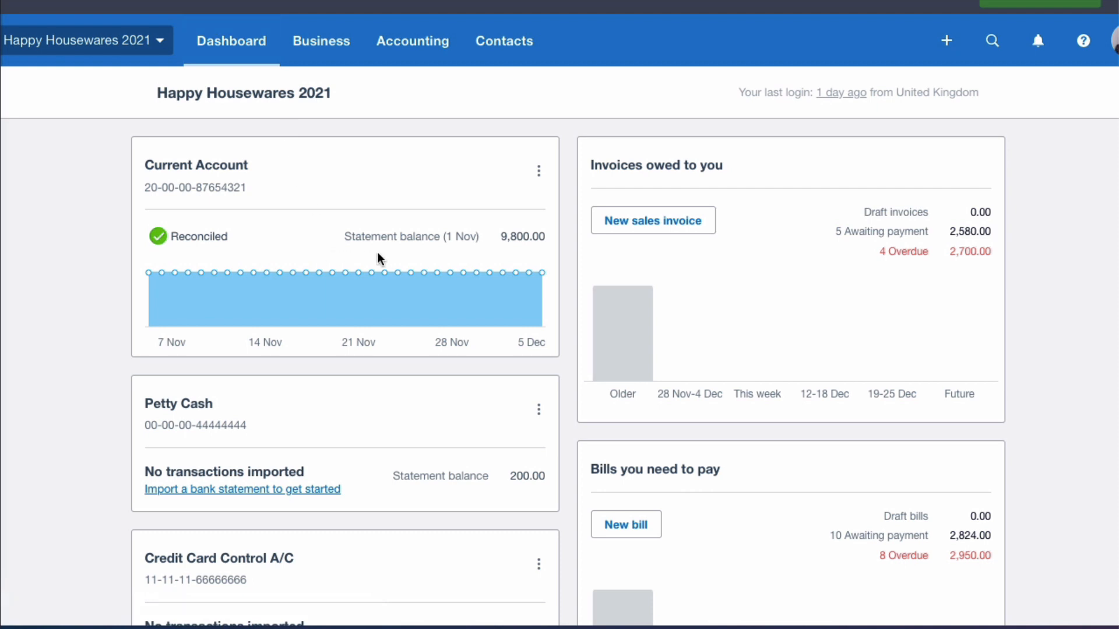